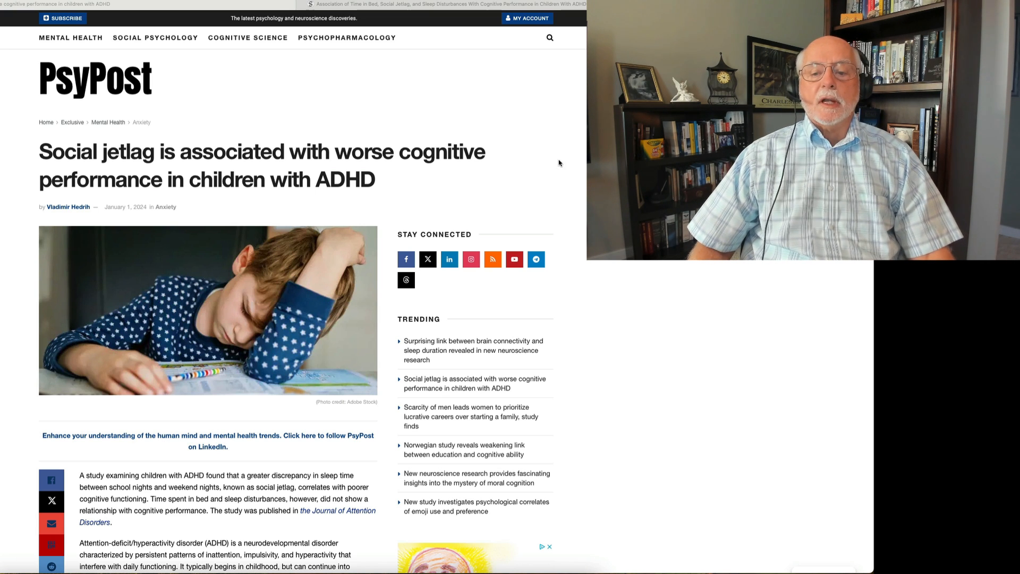
# Switch to the Sage Journals tab with the social jetlag and ADHD cognition study.
pyautogui.scroll(-3)
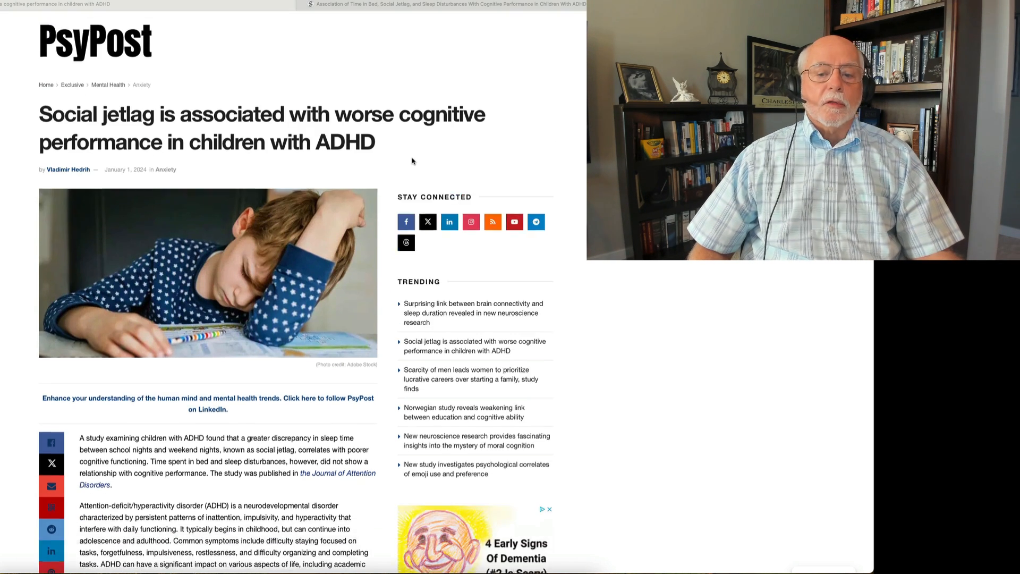
pyautogui.scroll(3)
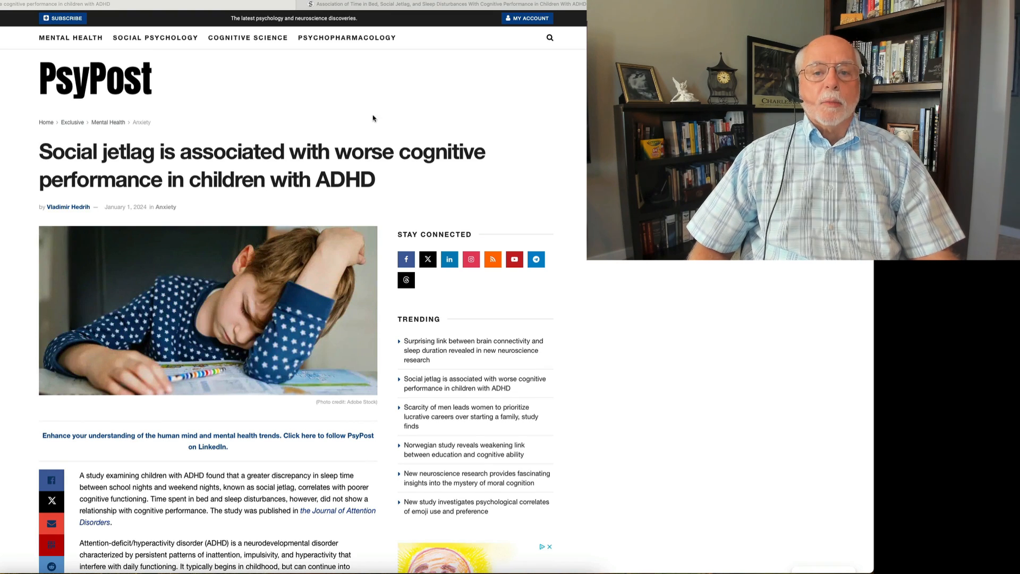
pyautogui.click(449, 4)
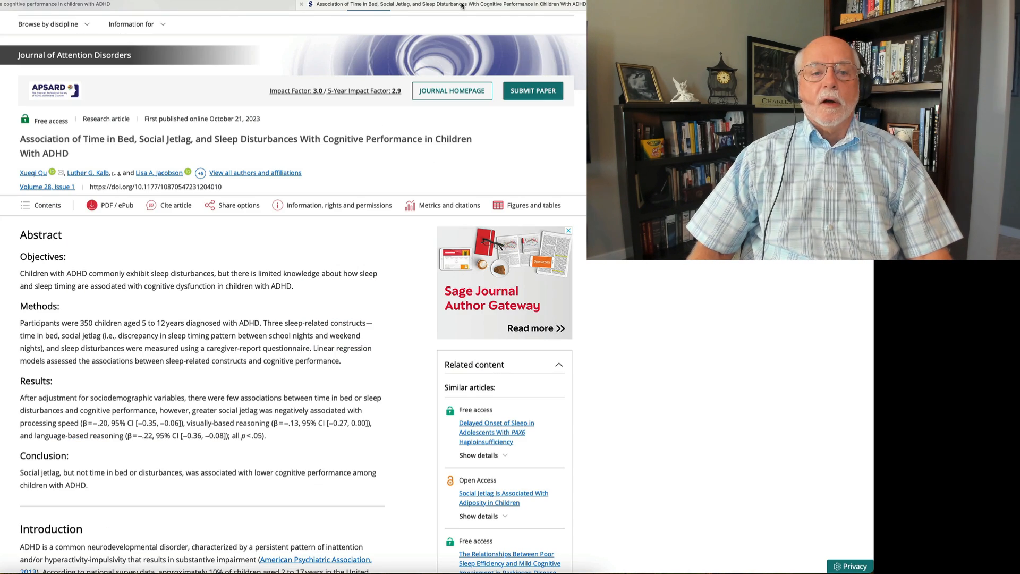
pyautogui.scroll(3)
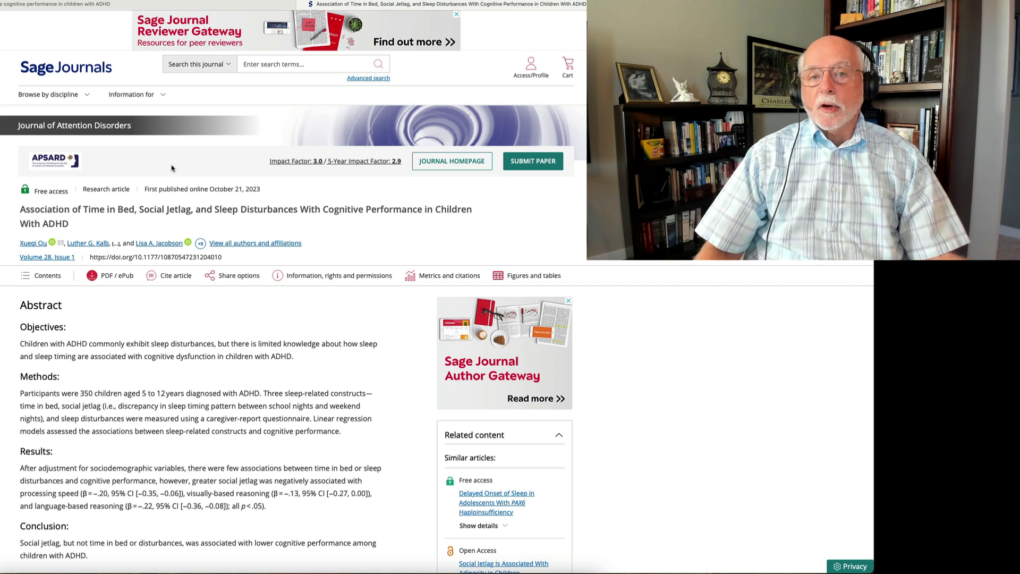
pyautogui.moveTo(191, 164)
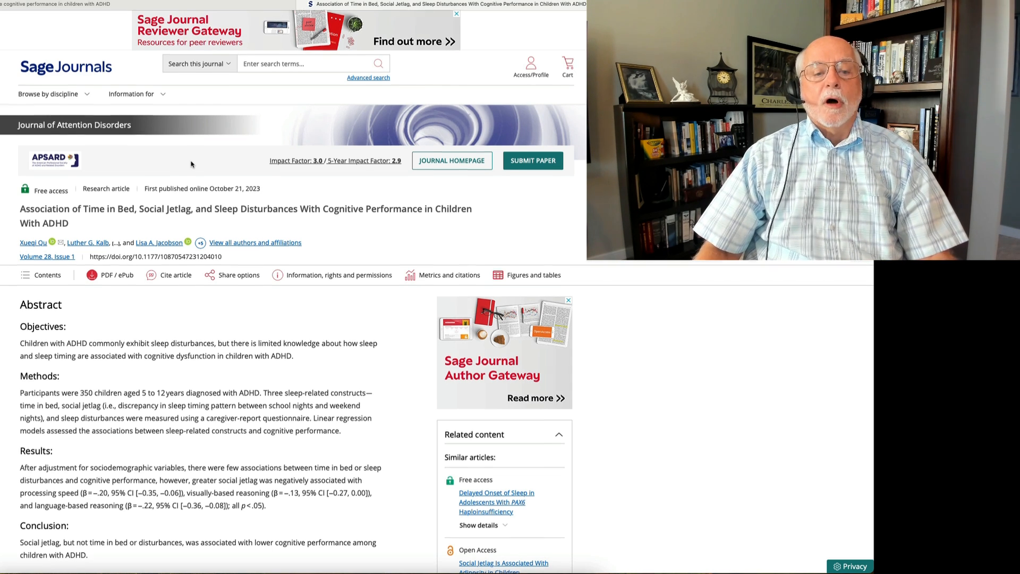
# Read through the article's abstract, scrolling down and back up.
pyautogui.scroll(-3)
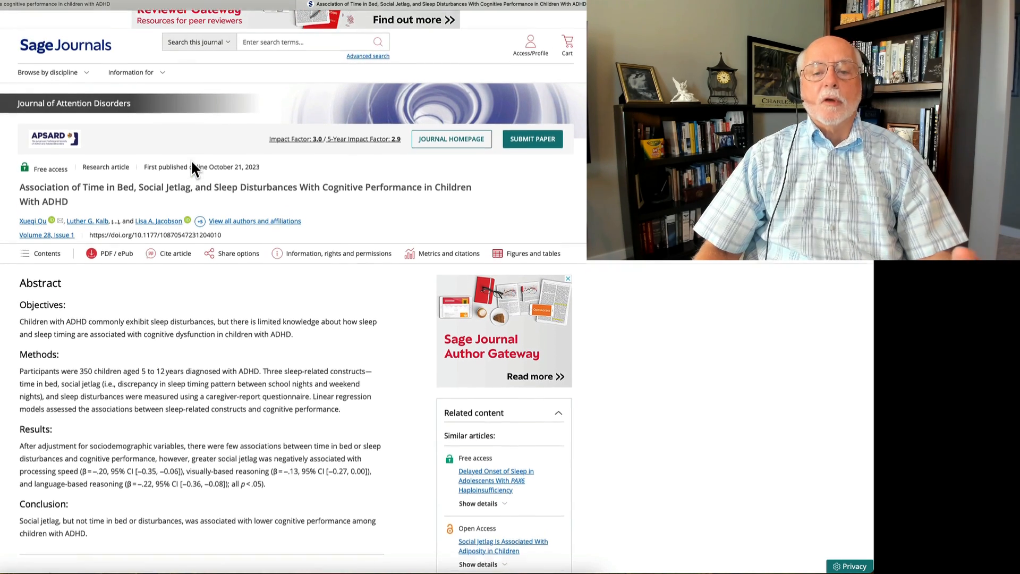
pyautogui.scroll(3)
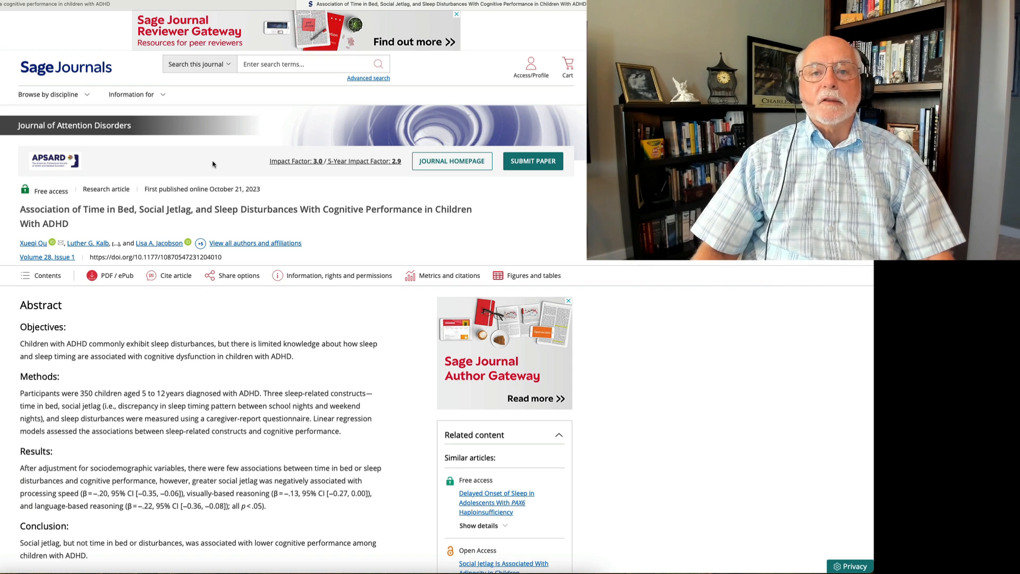
pyautogui.scroll(-3)
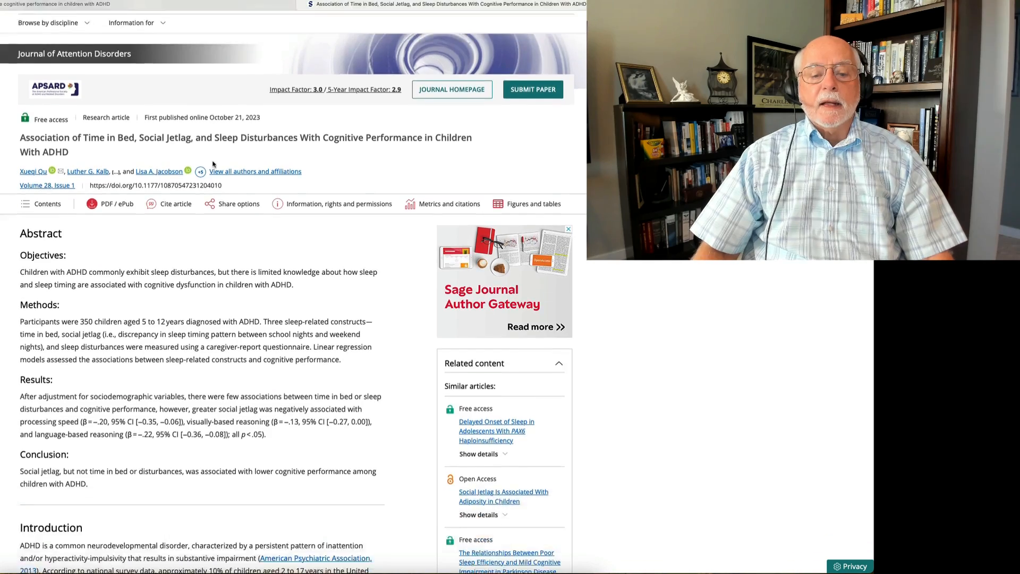
pyautogui.scroll(-3)
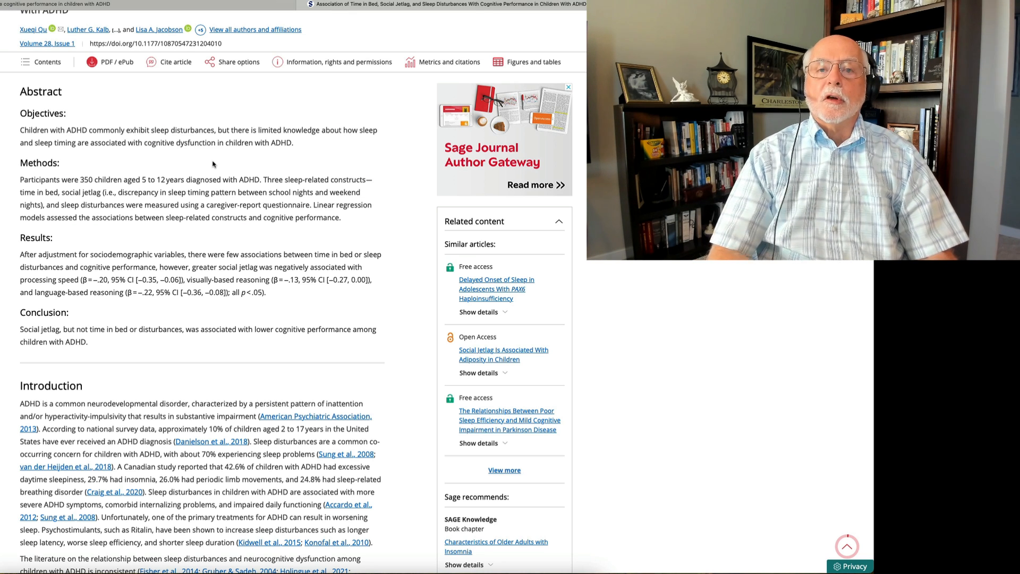
pyautogui.moveTo(246, 170)
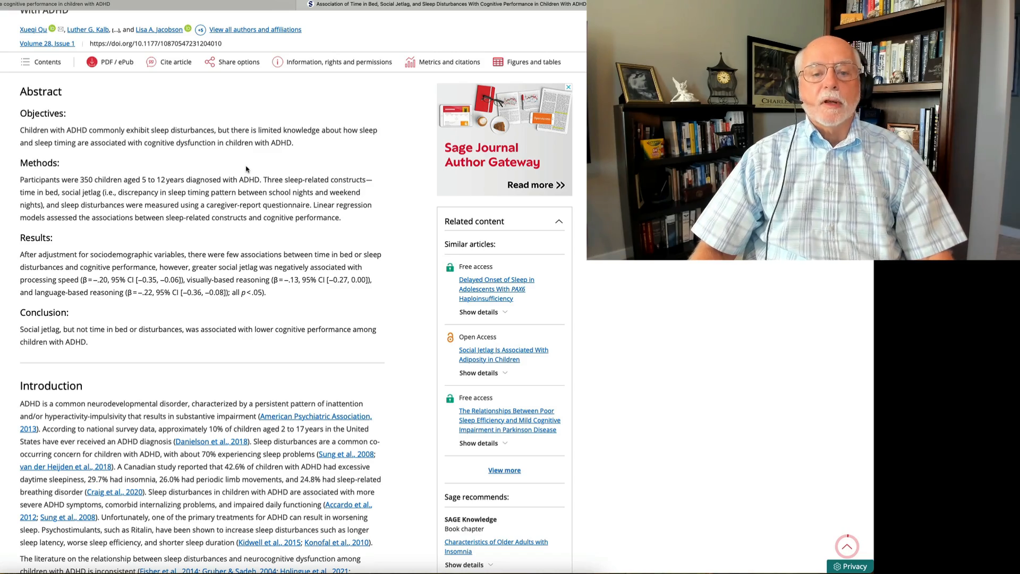
pyautogui.scroll(3)
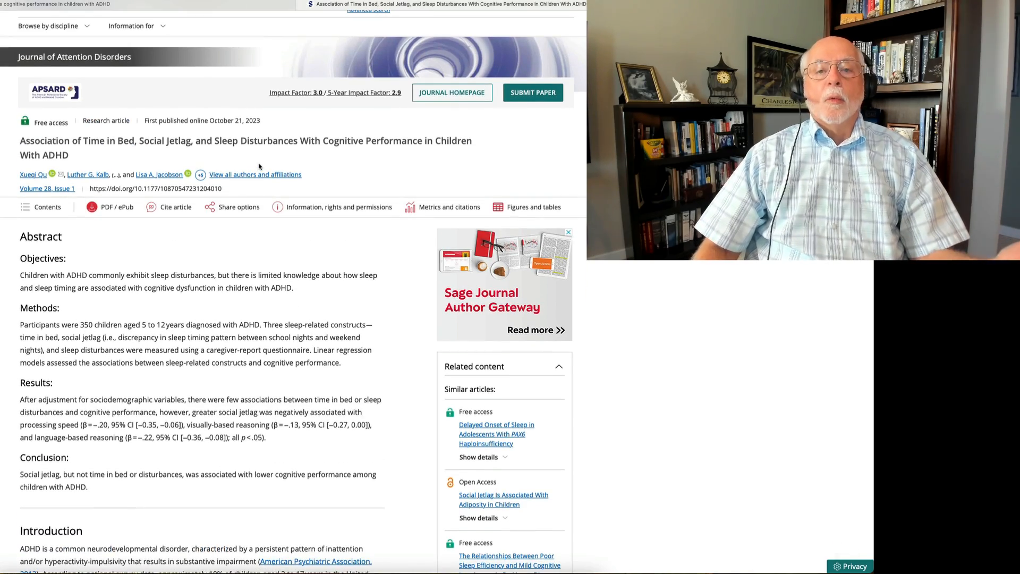
# Scroll down the article body toward Figure 1's time-in-bed and social jetlag histograms.
pyautogui.scroll(-3)
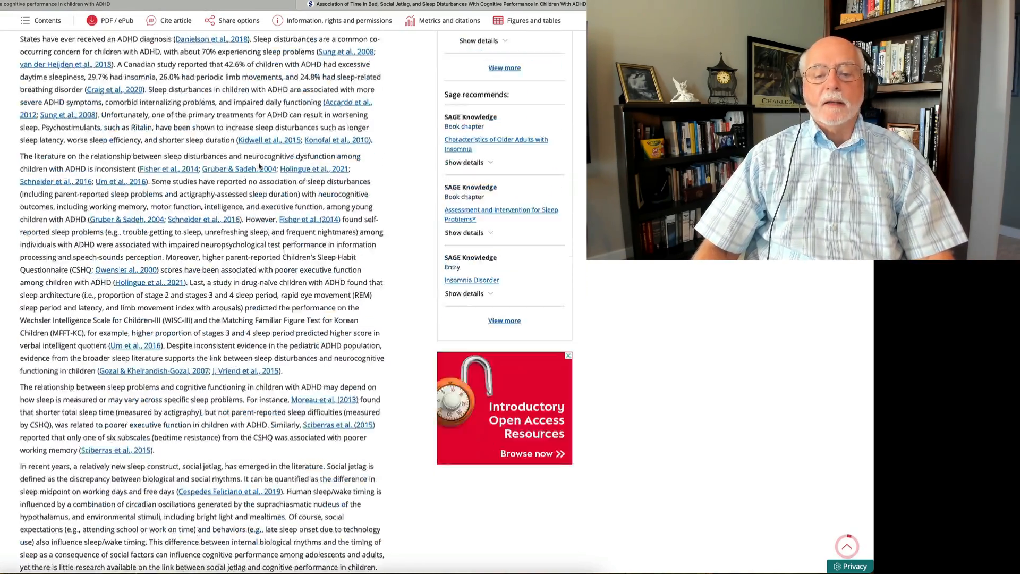
pyautogui.scroll(-3)
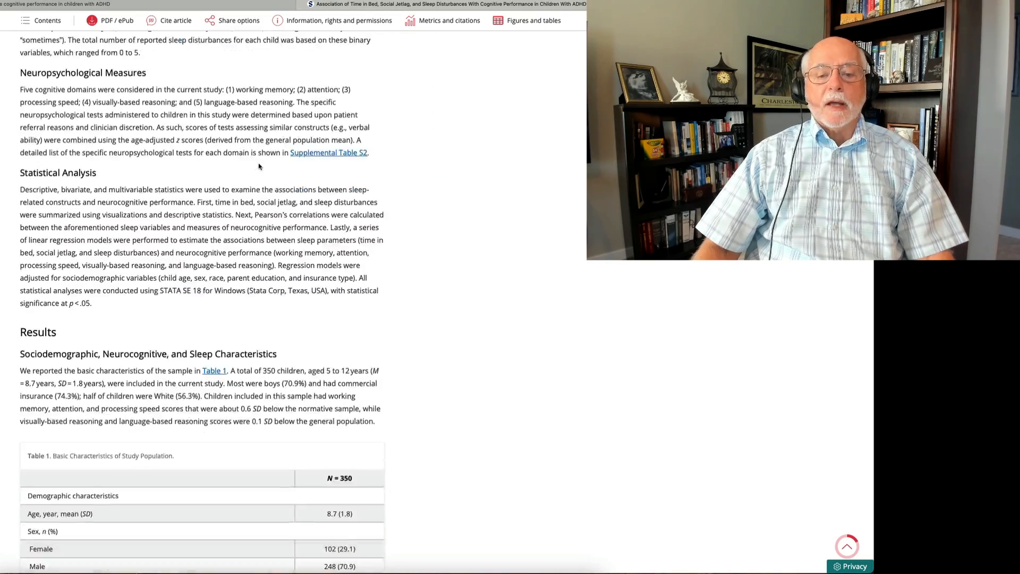
pyautogui.scroll(-3)
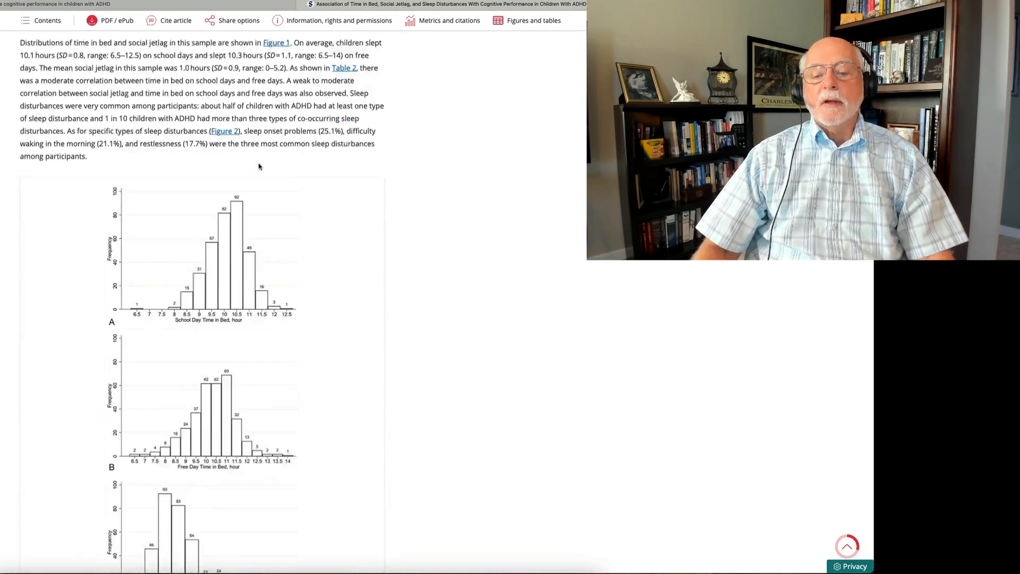
pyautogui.scroll(-3)
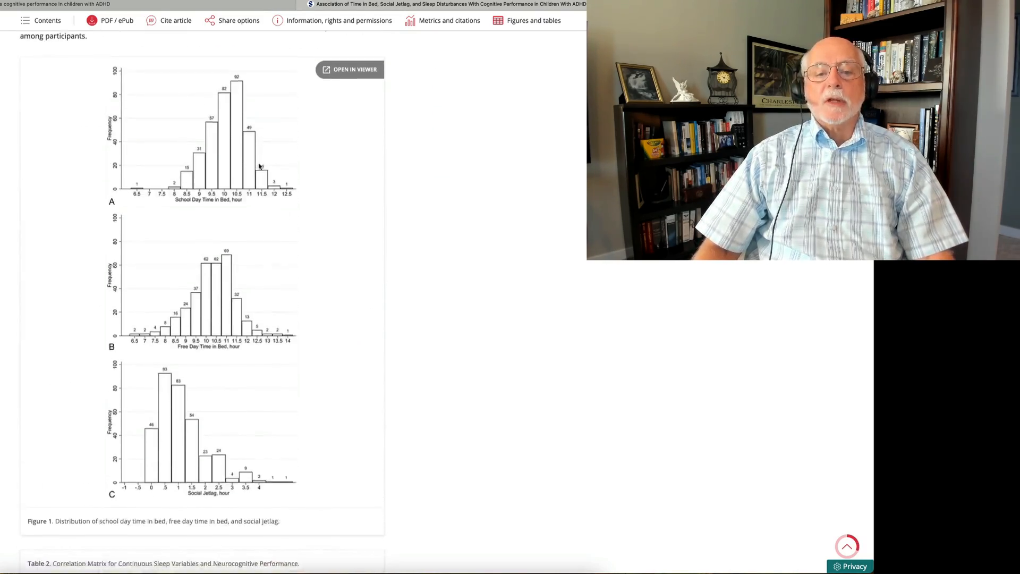
pyautogui.scroll(-3)
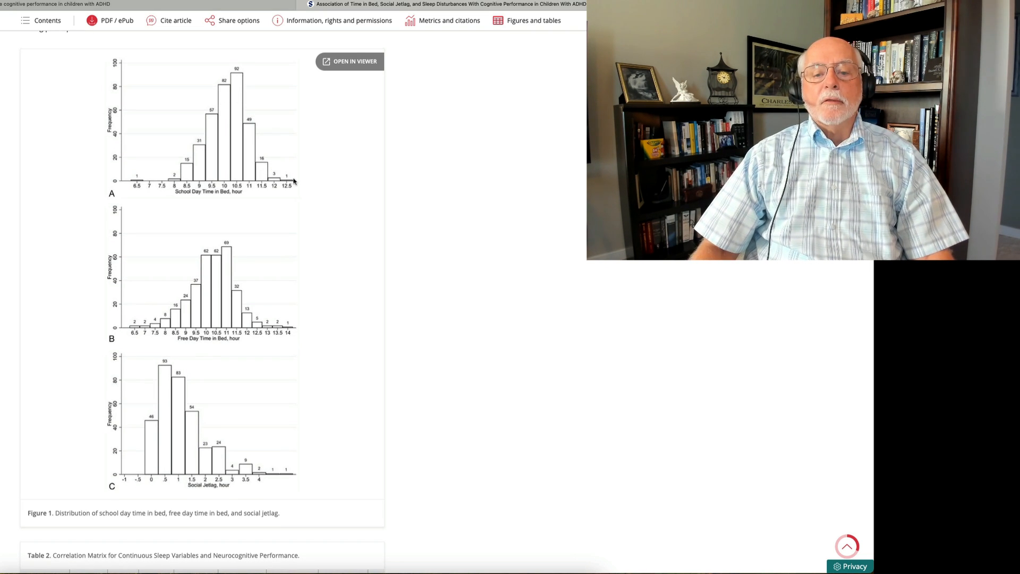
pyautogui.moveTo(173, 166)
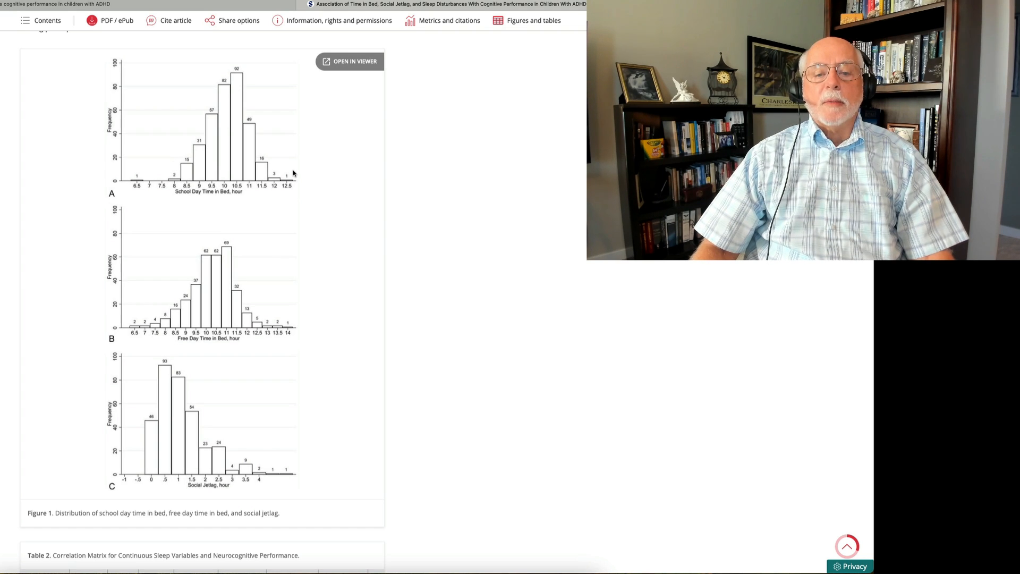
pyautogui.moveTo(303, 176)
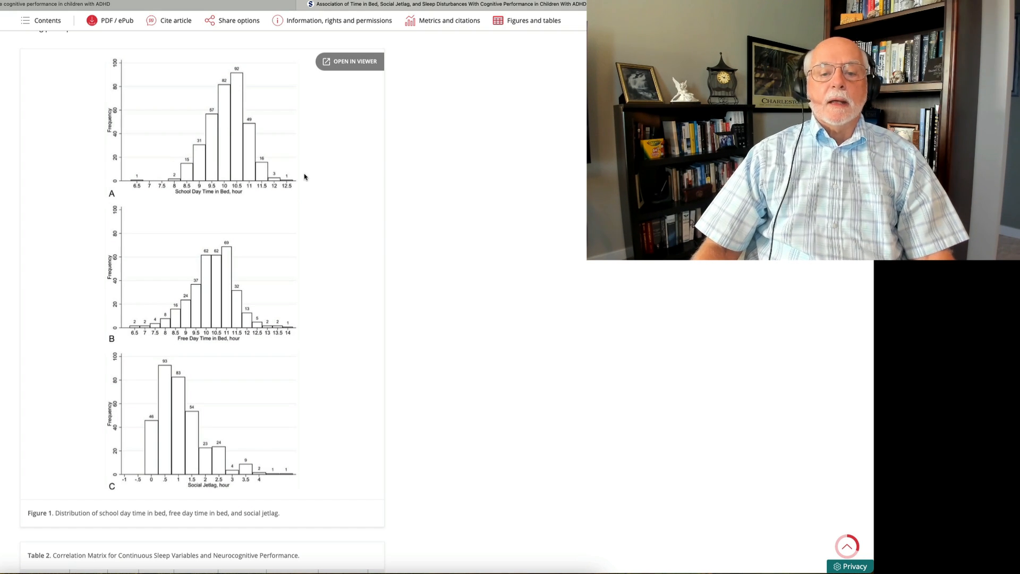
pyautogui.moveTo(258, 220)
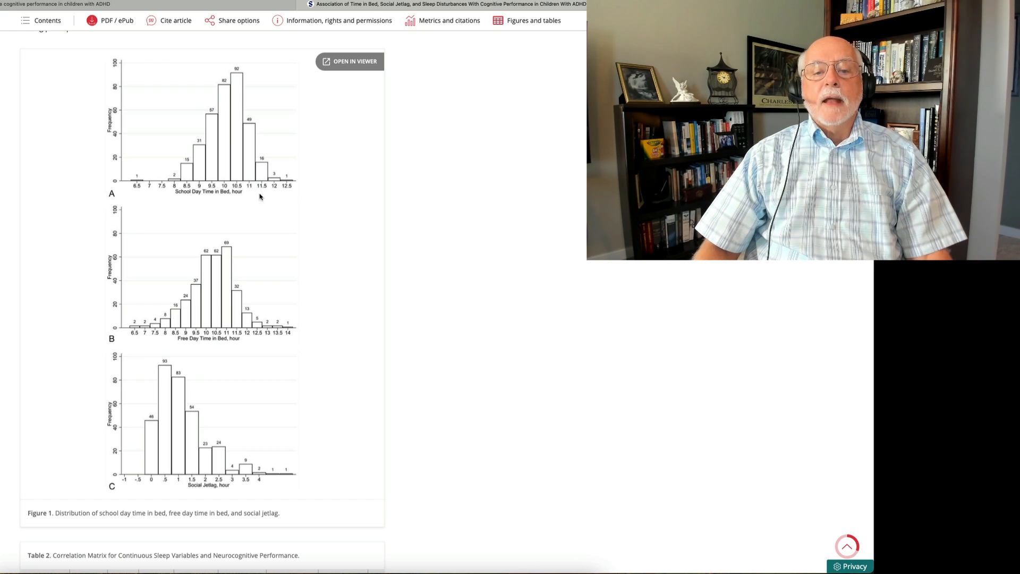
pyautogui.moveTo(225, 154)
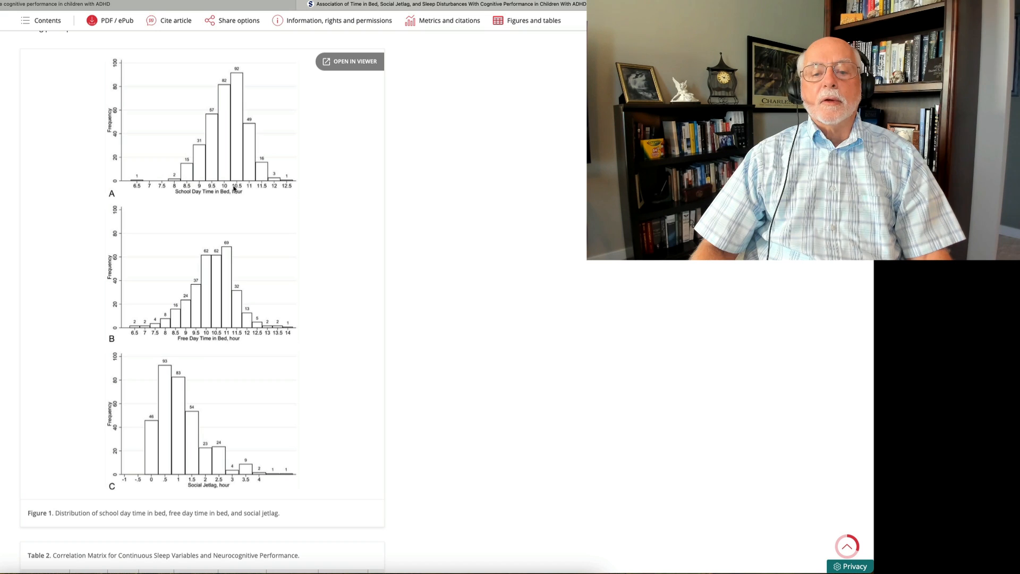
pyautogui.scroll(-3)
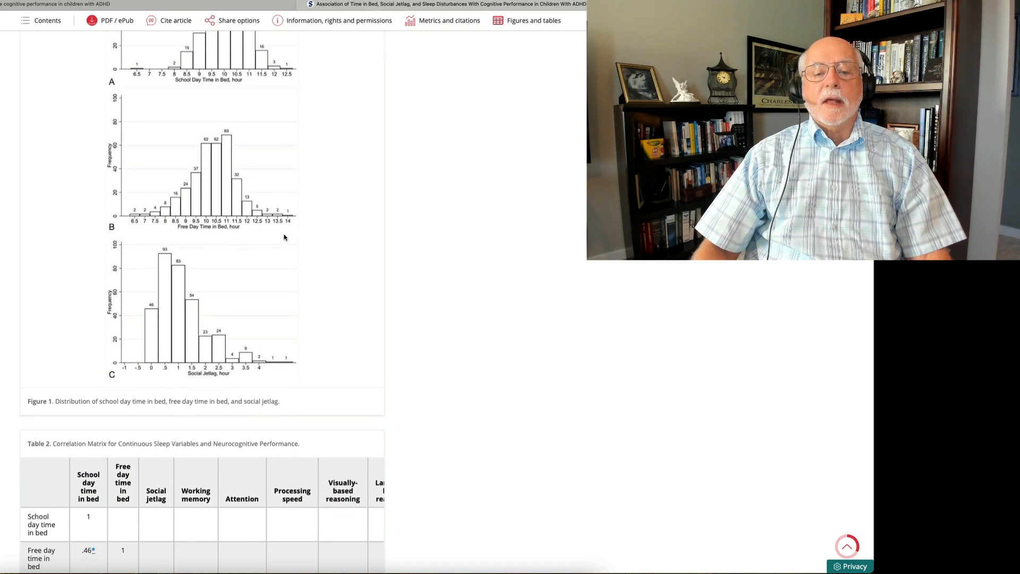
pyautogui.scroll(-3)
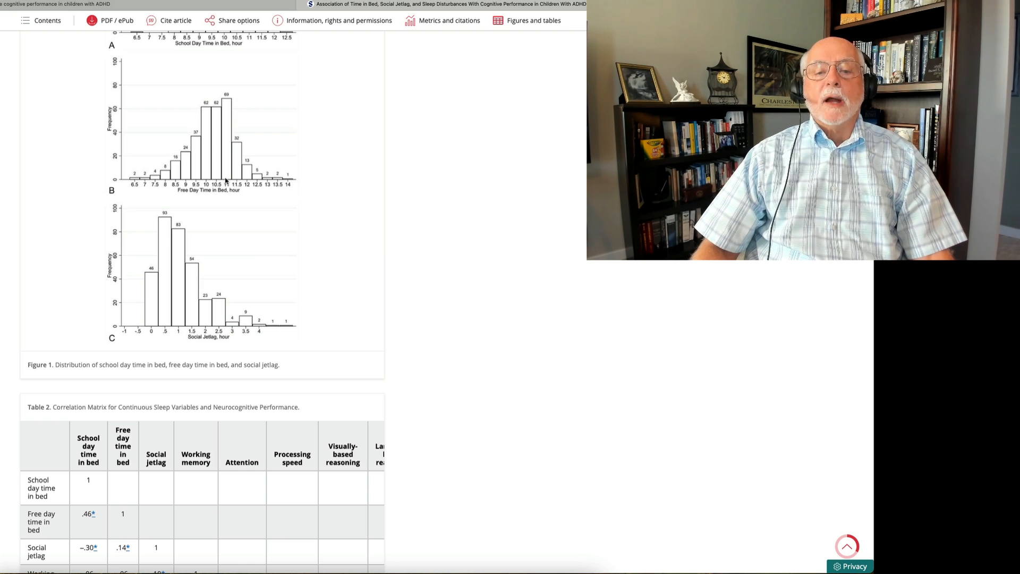
pyautogui.moveTo(289, 136)
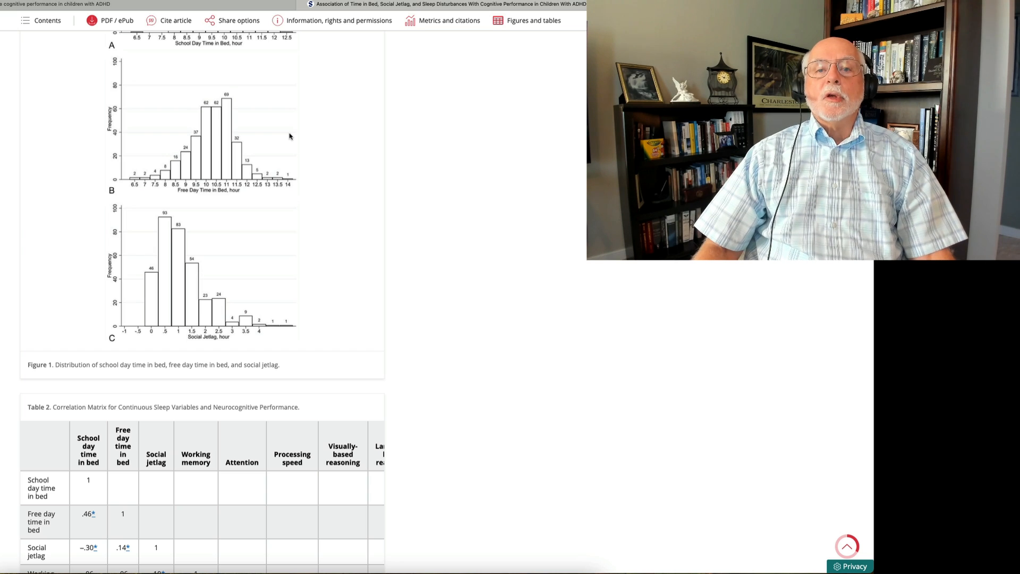
# Settle the view on Figure 1's histograms with the start of Table 2's correlations below.
pyautogui.scroll(3)
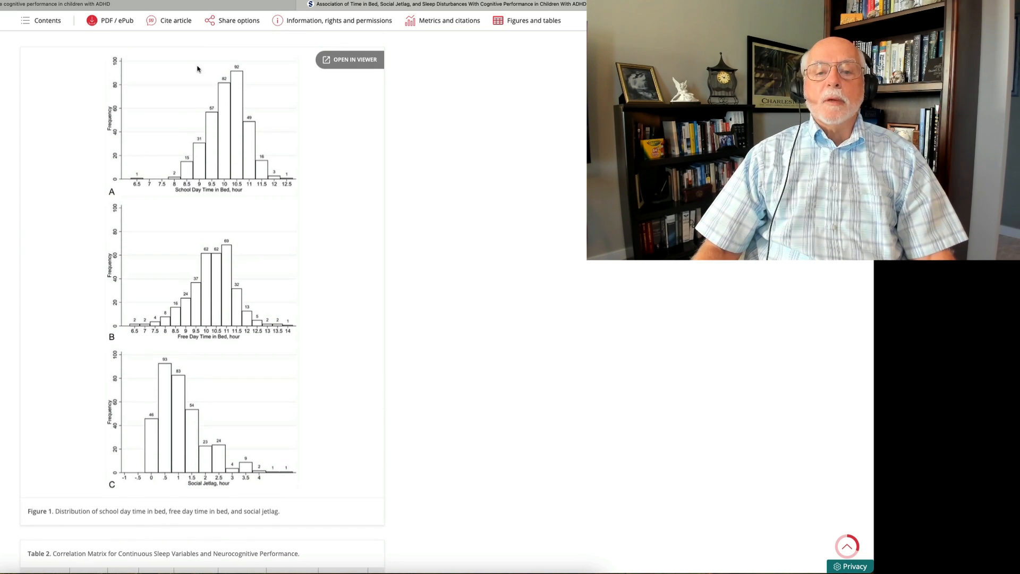
pyautogui.moveTo(241, 209)
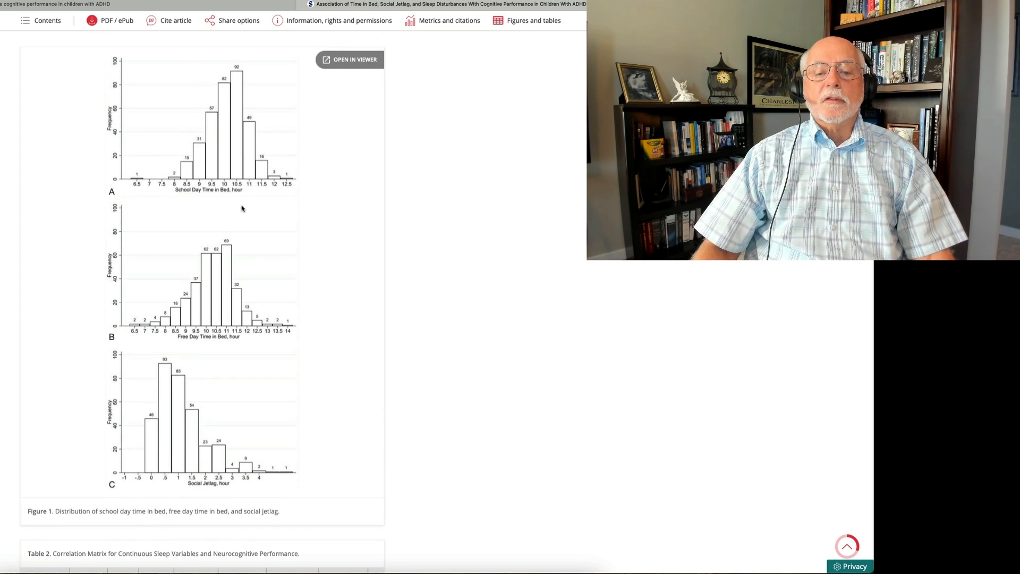
pyautogui.scroll(-3)
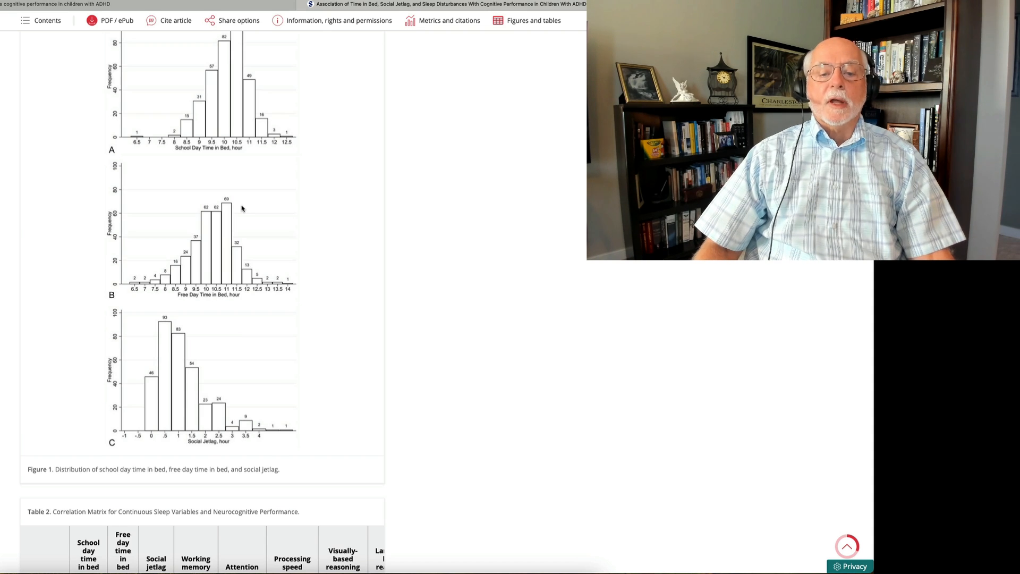
pyautogui.scroll(-3)
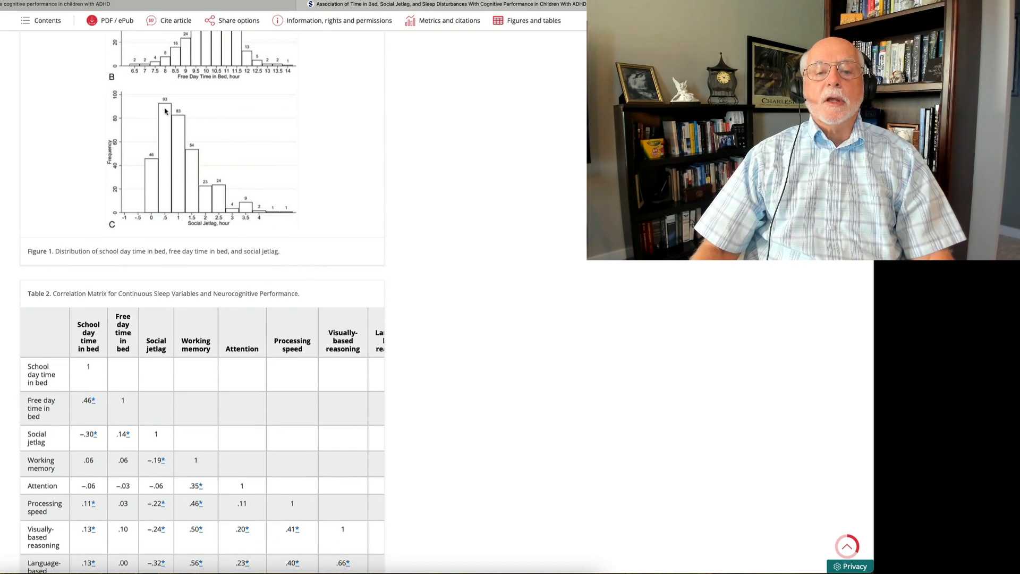
pyautogui.moveTo(183, 234)
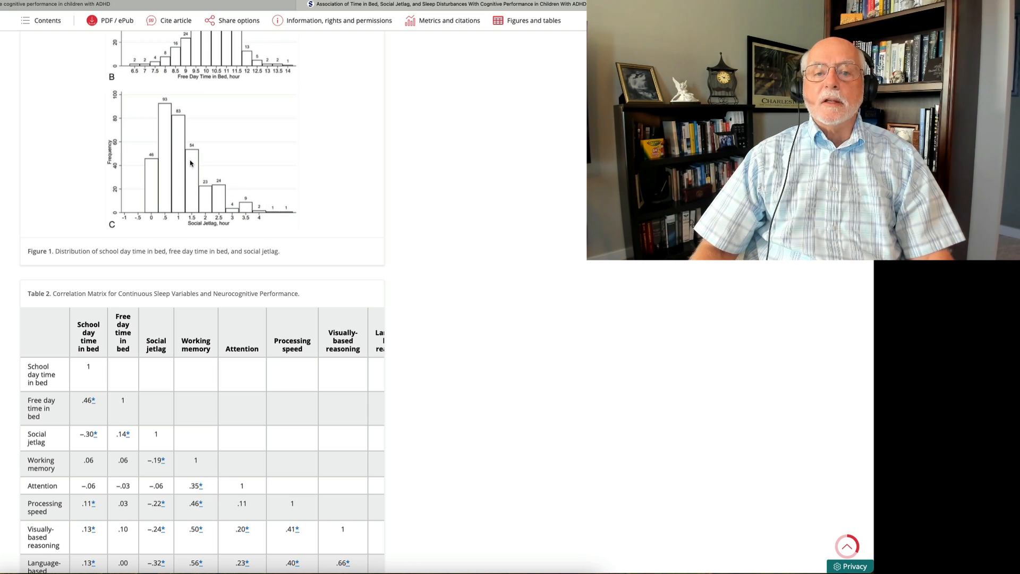
pyautogui.moveTo(214, 204)
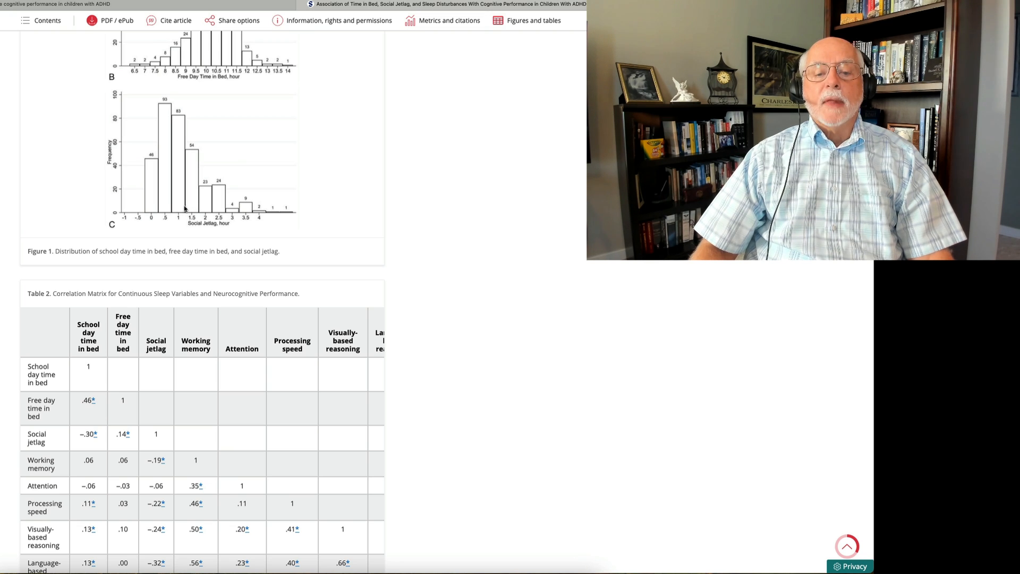
pyautogui.moveTo(283, 183)
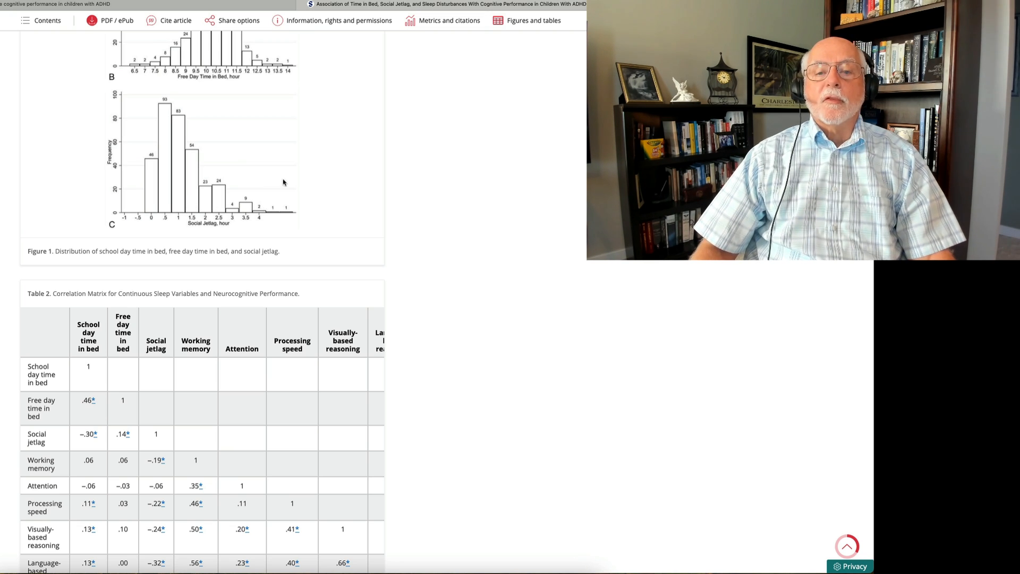
pyautogui.scroll(3)
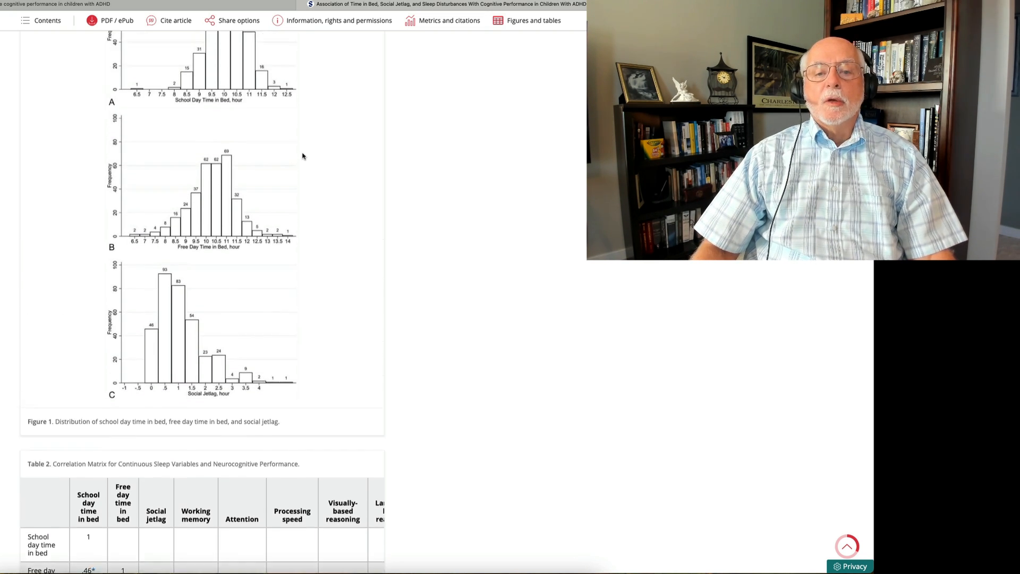
pyautogui.scroll(3)
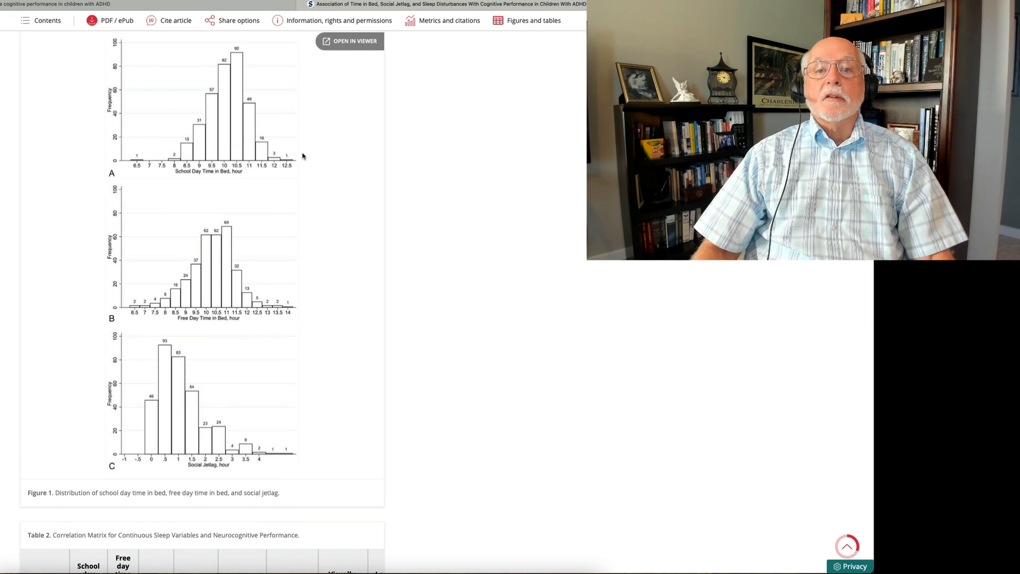
pyautogui.scroll(-3)
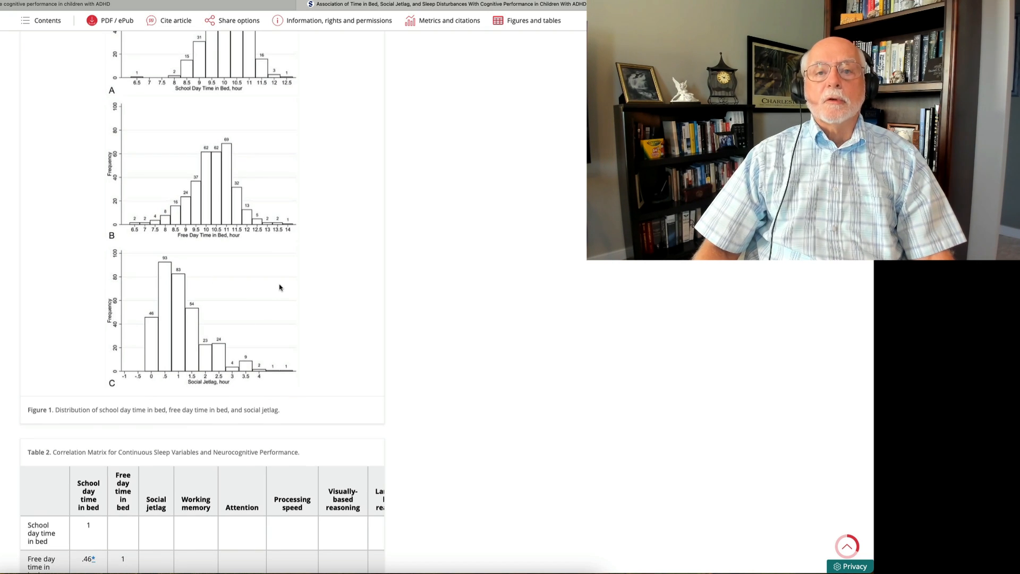
# Scroll up to the results paragraph on common sleep disturbances just above Figure 1.
pyautogui.scroll(3)
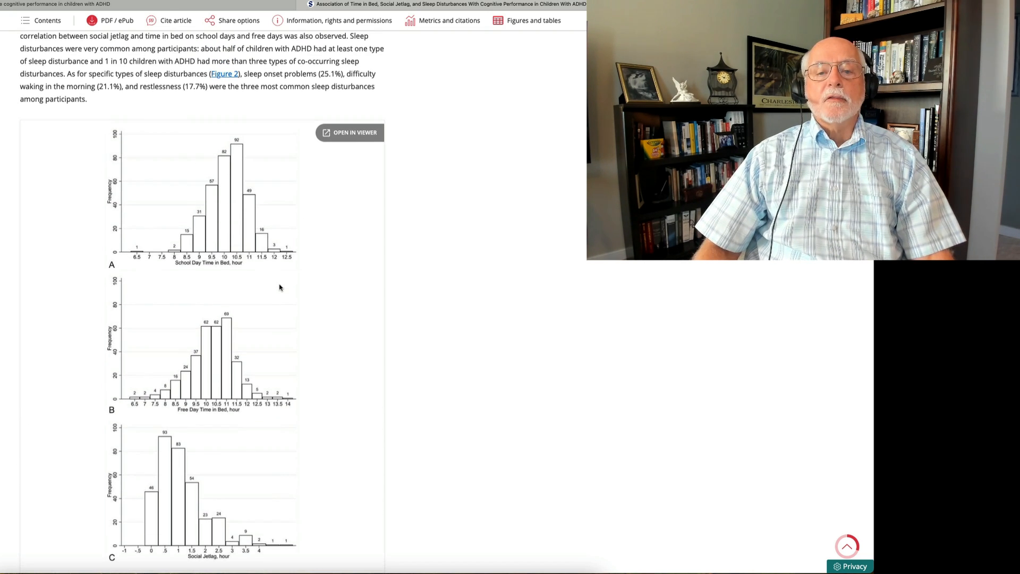
pyautogui.scroll(3)
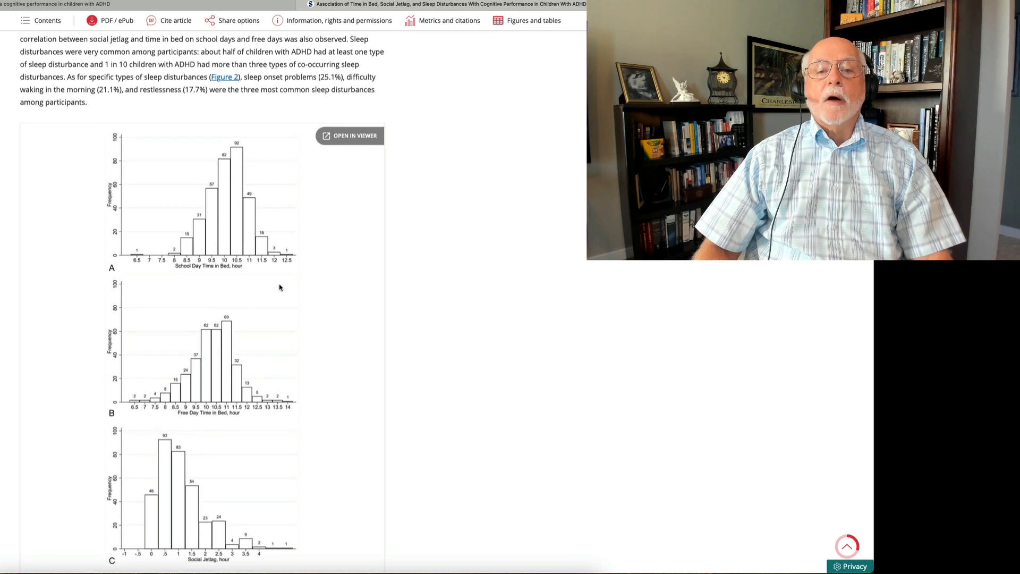
pyautogui.scroll(3)
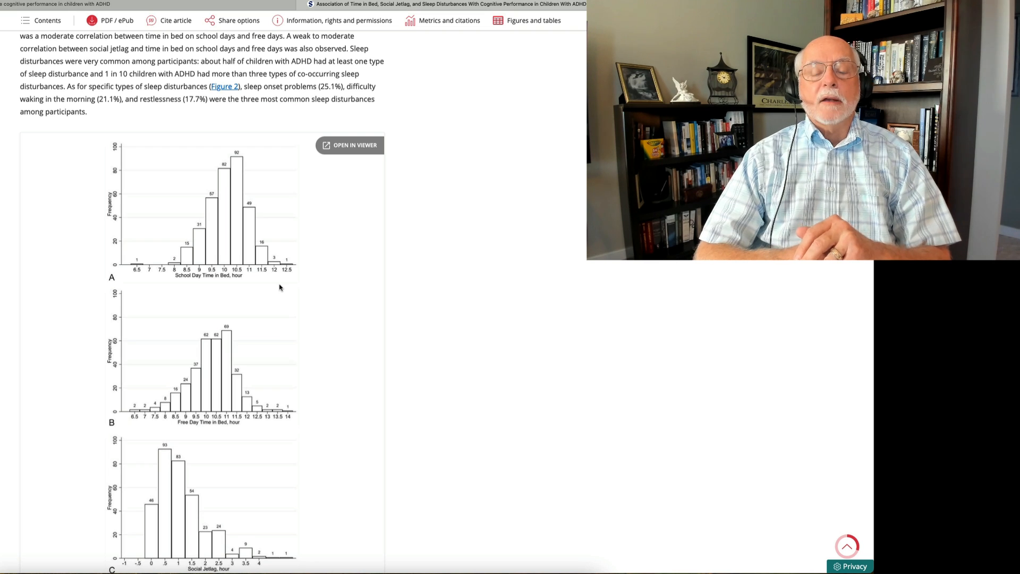
pyautogui.moveTo(309, 199)
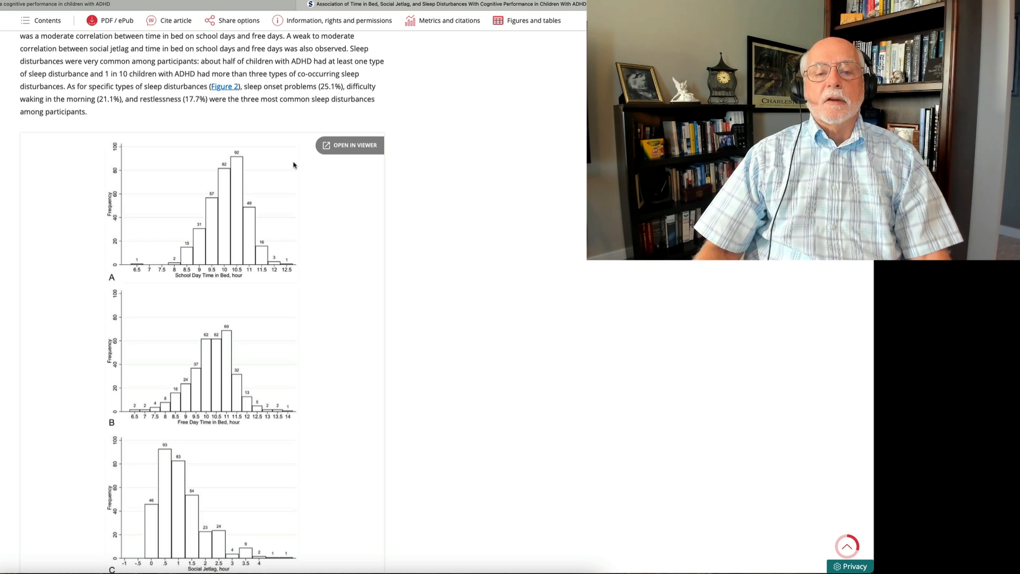
# Scroll down through Table 2 and Figure 2, then partway back up.
pyautogui.scroll(-3)
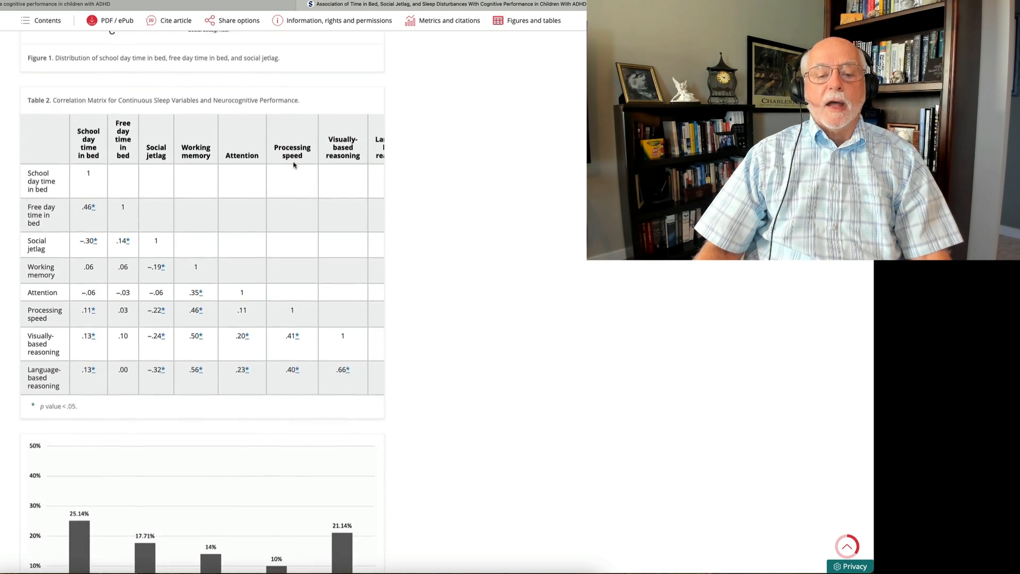
pyautogui.scroll(-3)
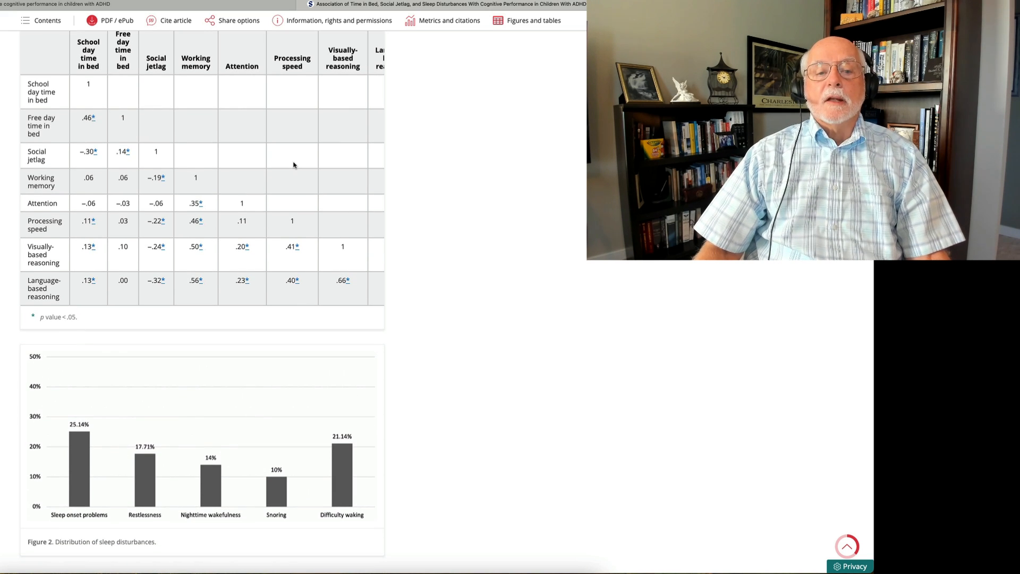
pyautogui.scroll(-3)
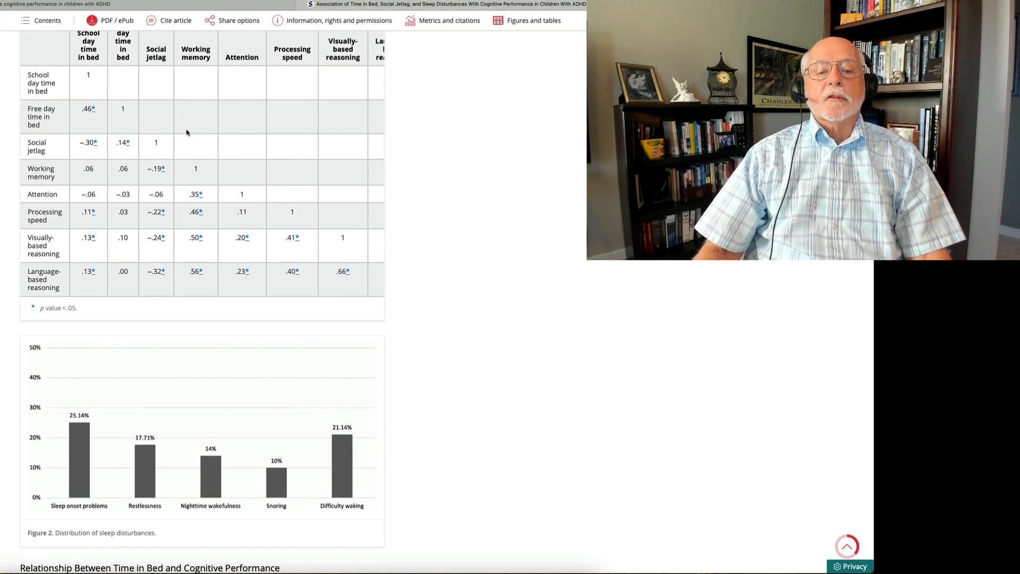
pyautogui.moveTo(213, 185)
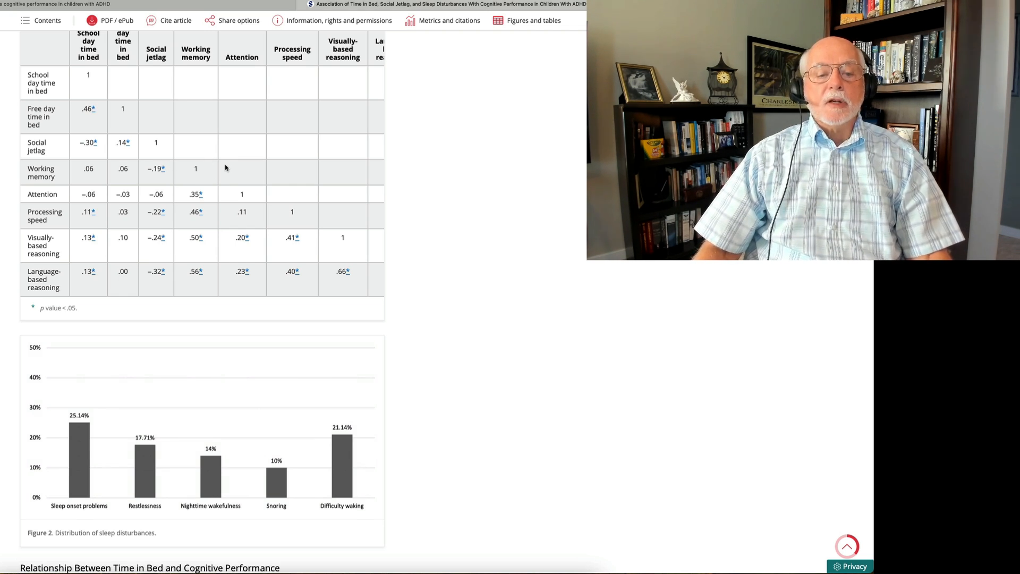
pyautogui.moveTo(202, 239)
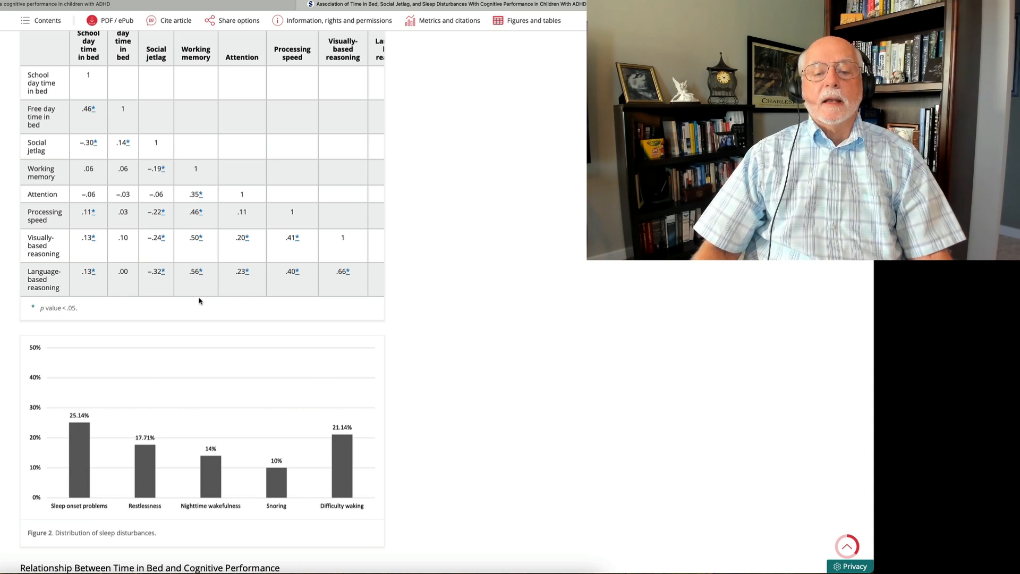
pyautogui.scroll(3)
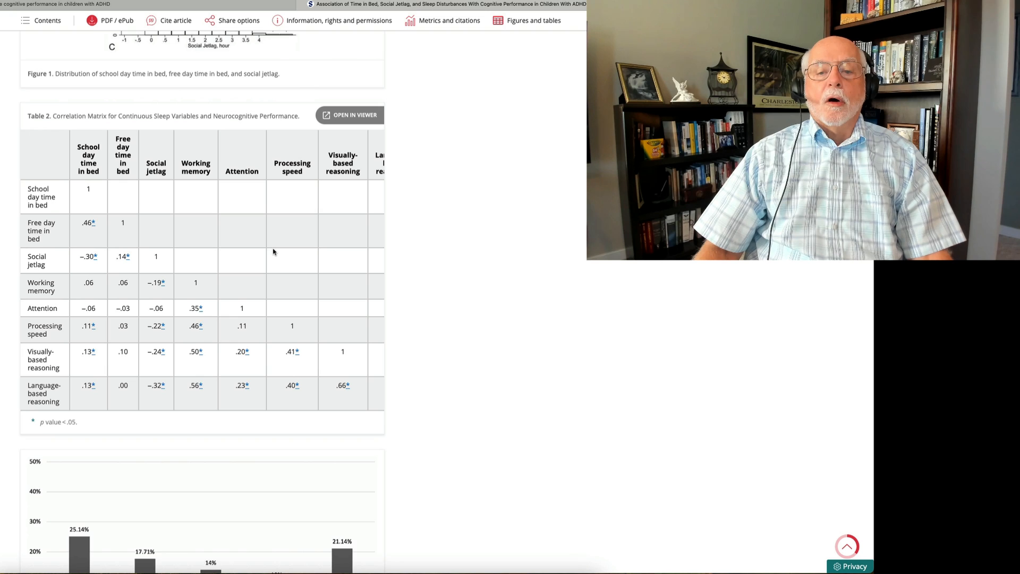
pyautogui.scroll(3)
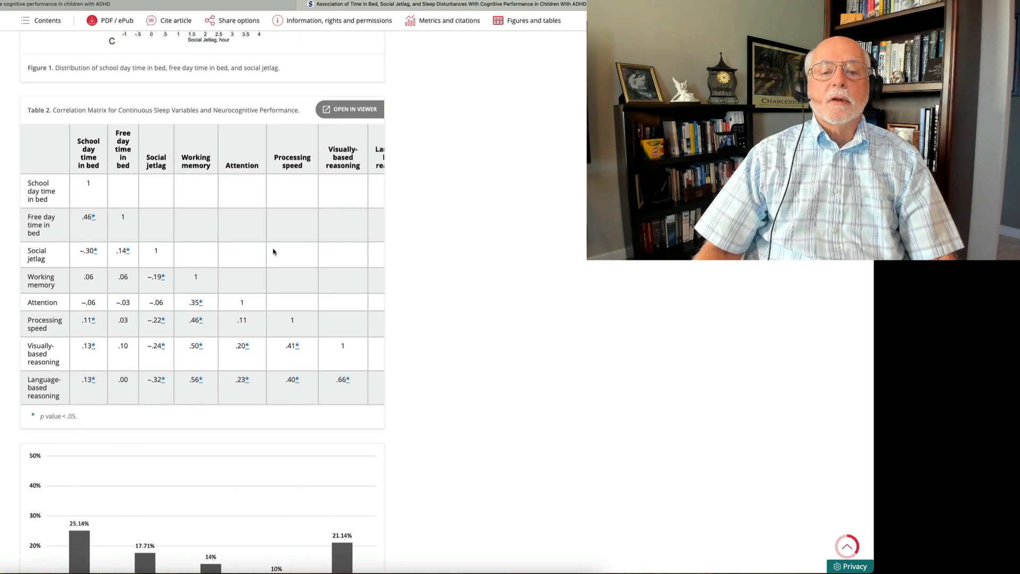
# Bring Table 1's sample characteristics with sleep-disturbance counts and neurocognitive scores into view.
pyautogui.scroll(-3)
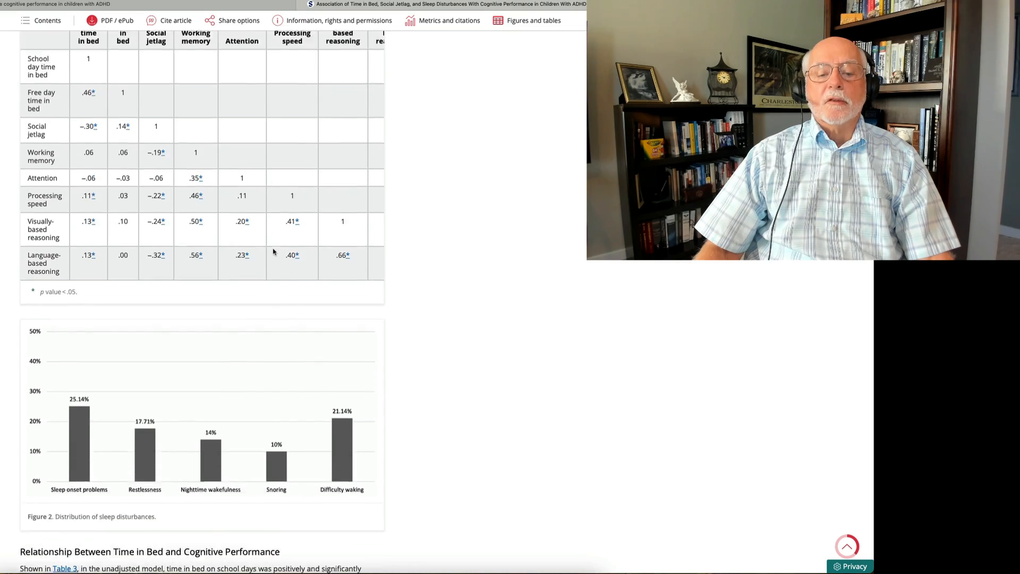
pyautogui.scroll(-3)
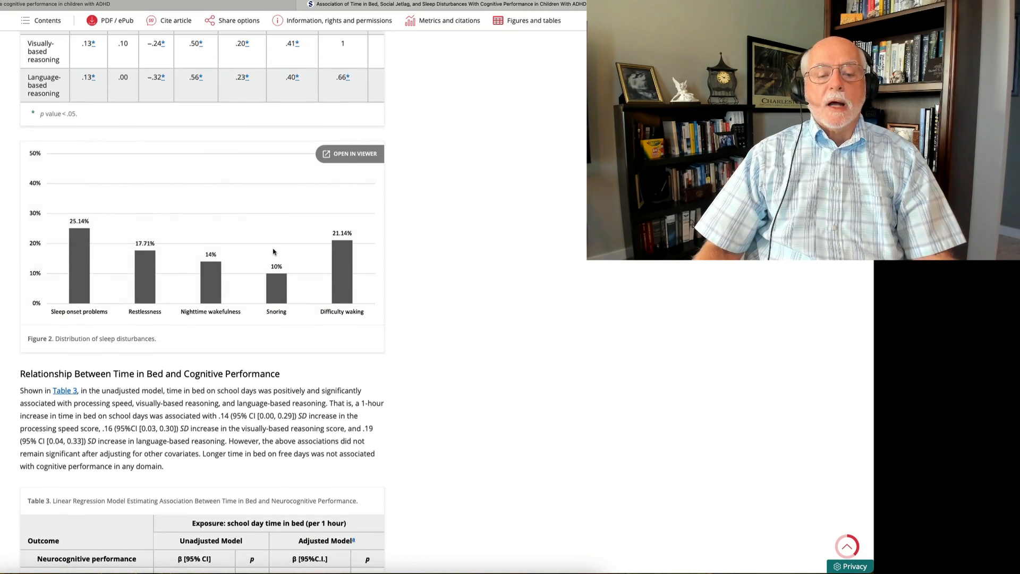
pyautogui.scroll(3)
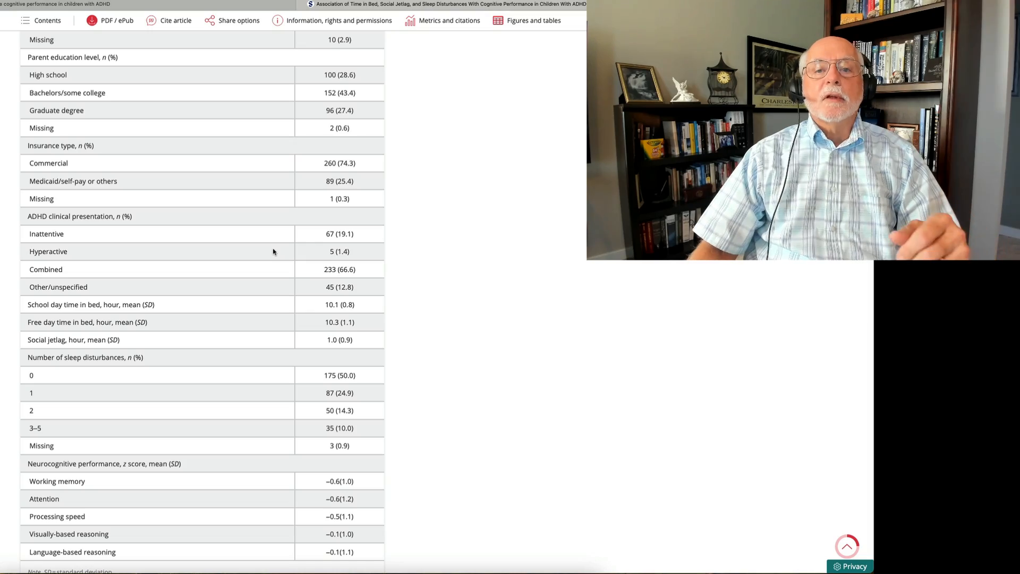
# Scroll past the Methods section to the article's title, authors and abstract.
pyautogui.scroll(3)
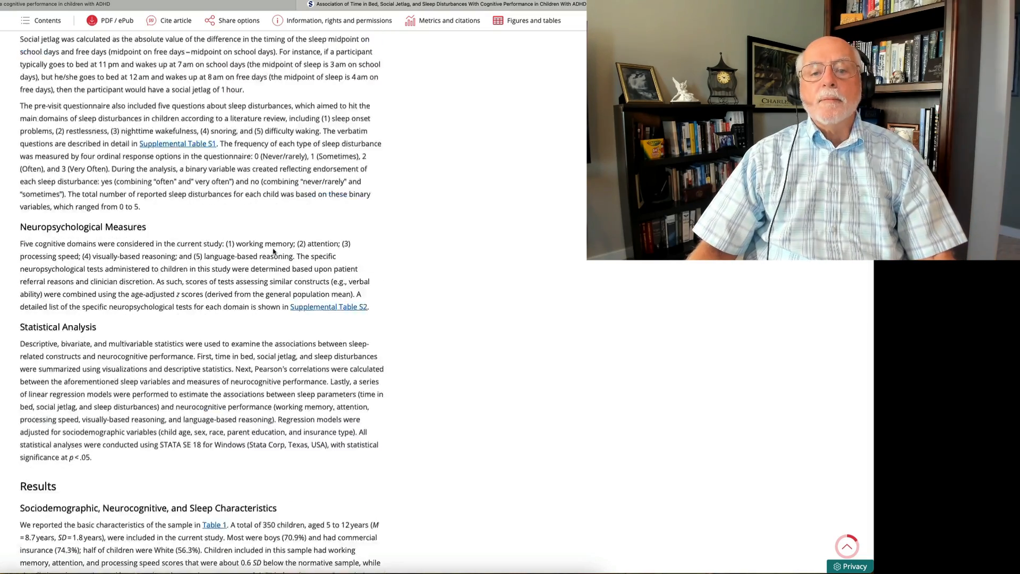
pyautogui.scroll(3)
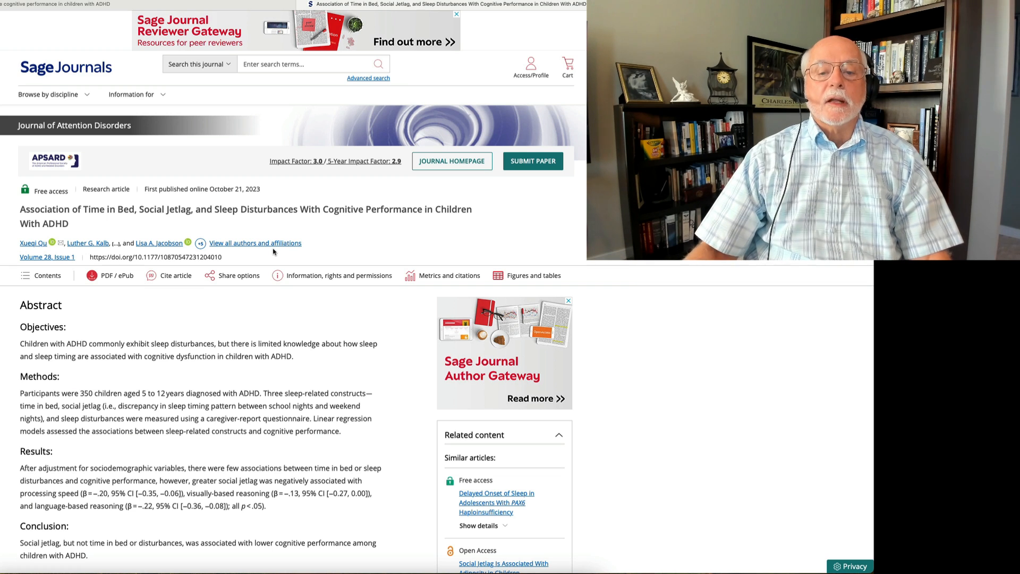
pyautogui.moveTo(345, 249)
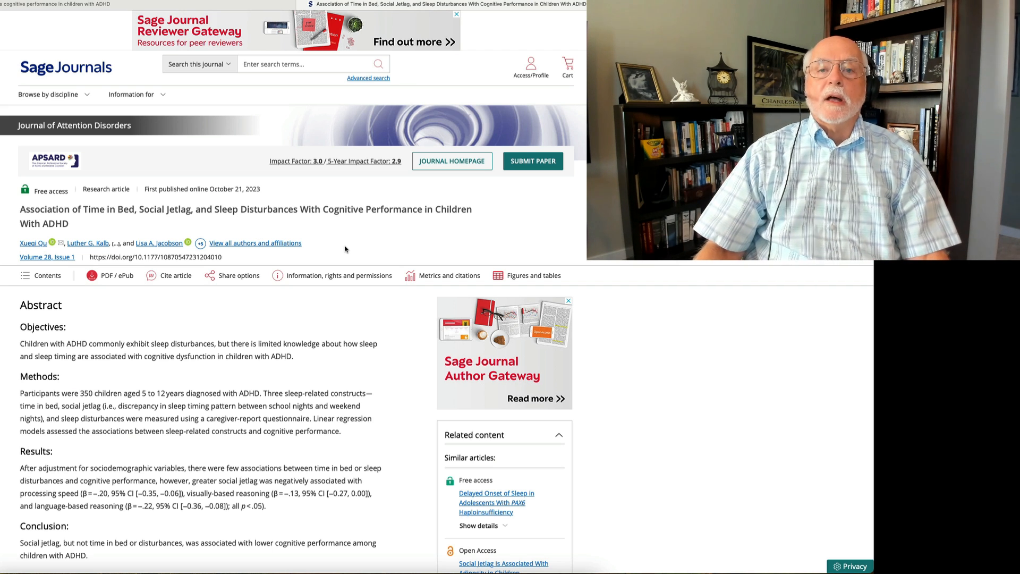
pyautogui.moveTo(357, 242)
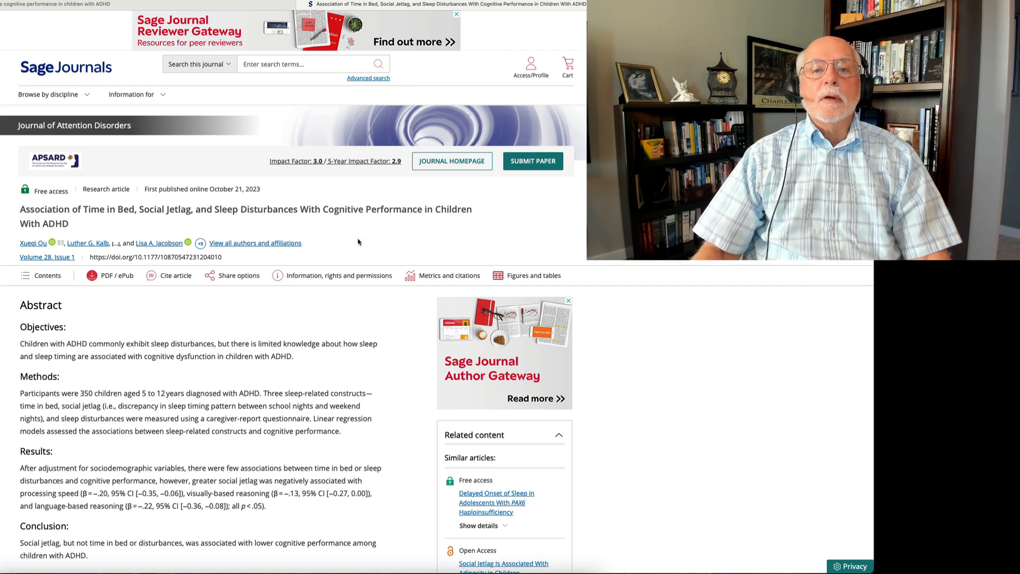